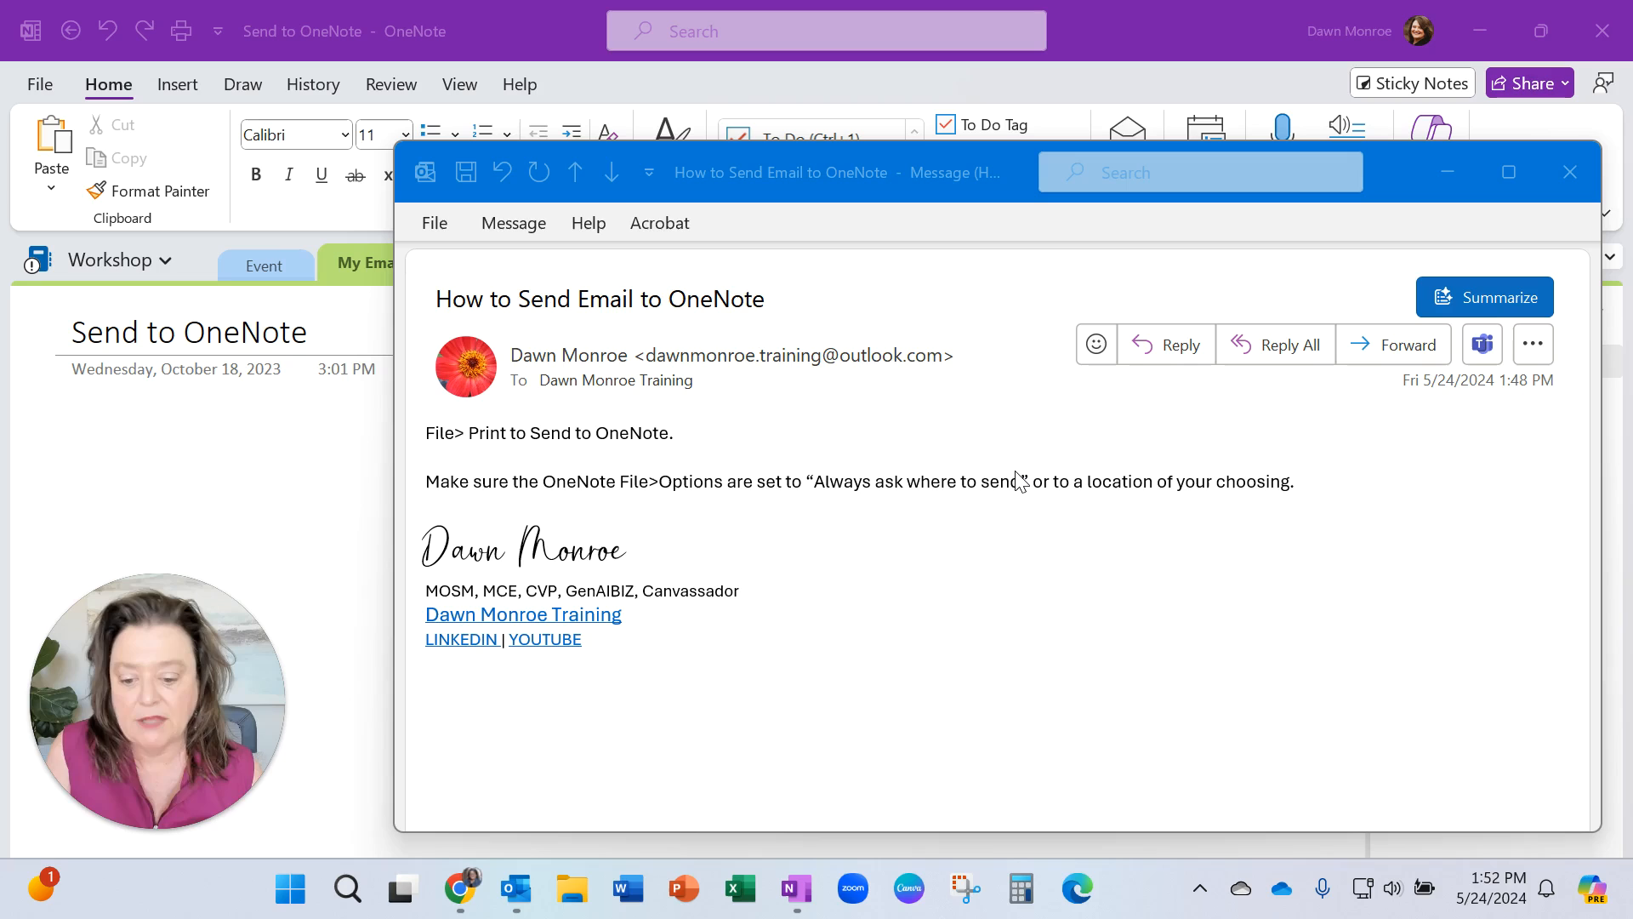
mouse_move(879, 119)
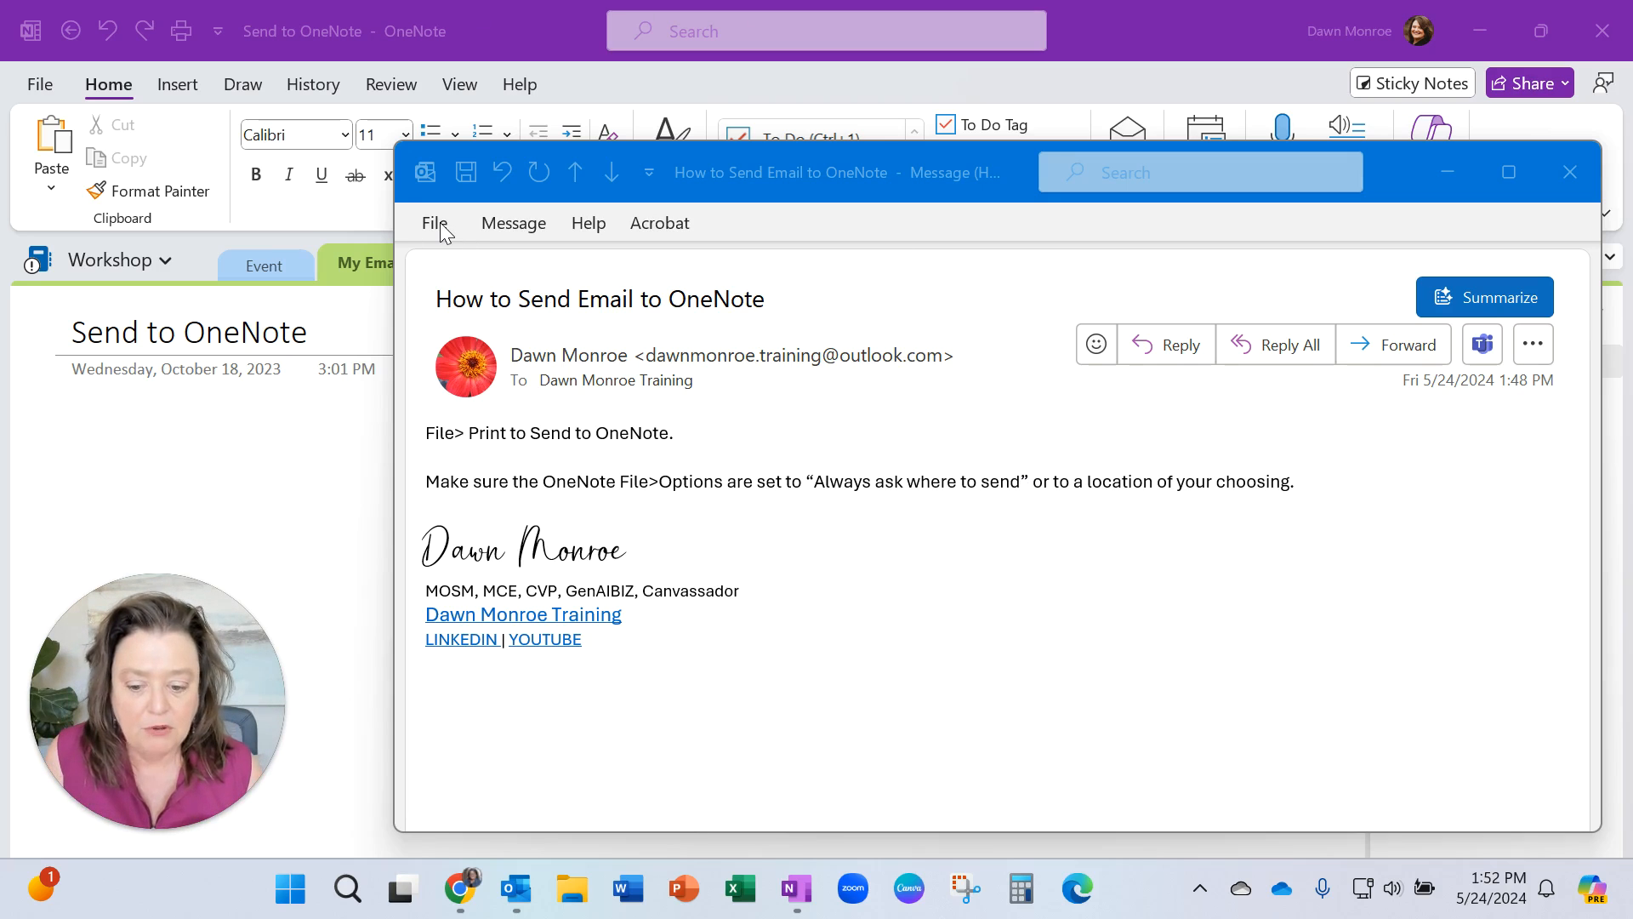
Step: Print the open Outlook email using the OneNote (Desktop) printer
click(434, 223)
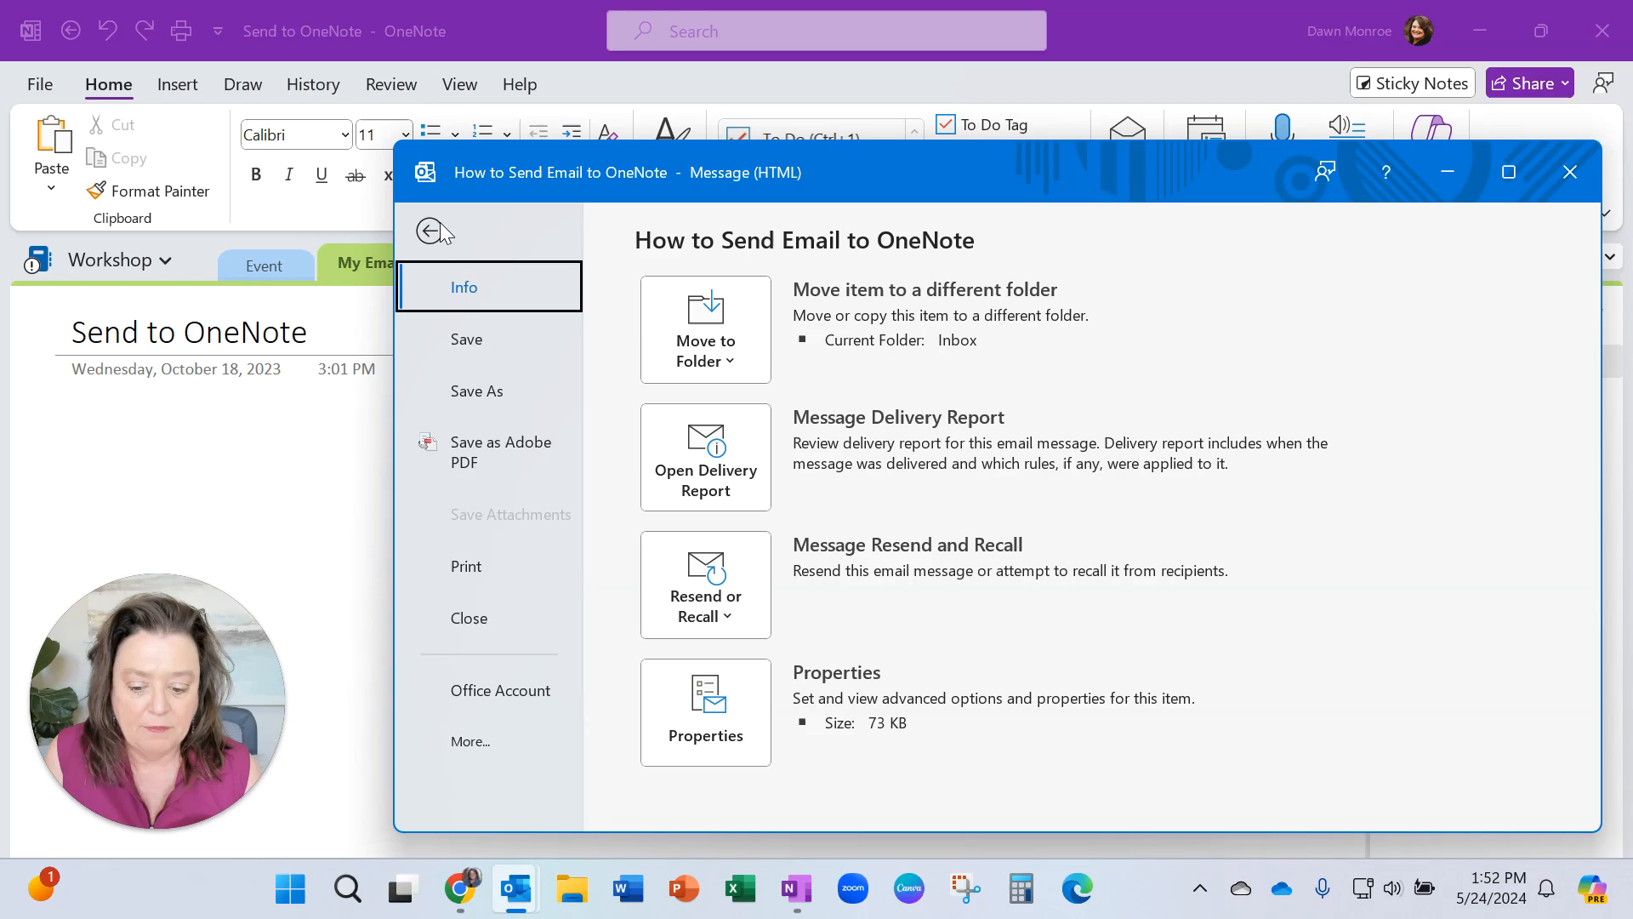
click(466, 565)
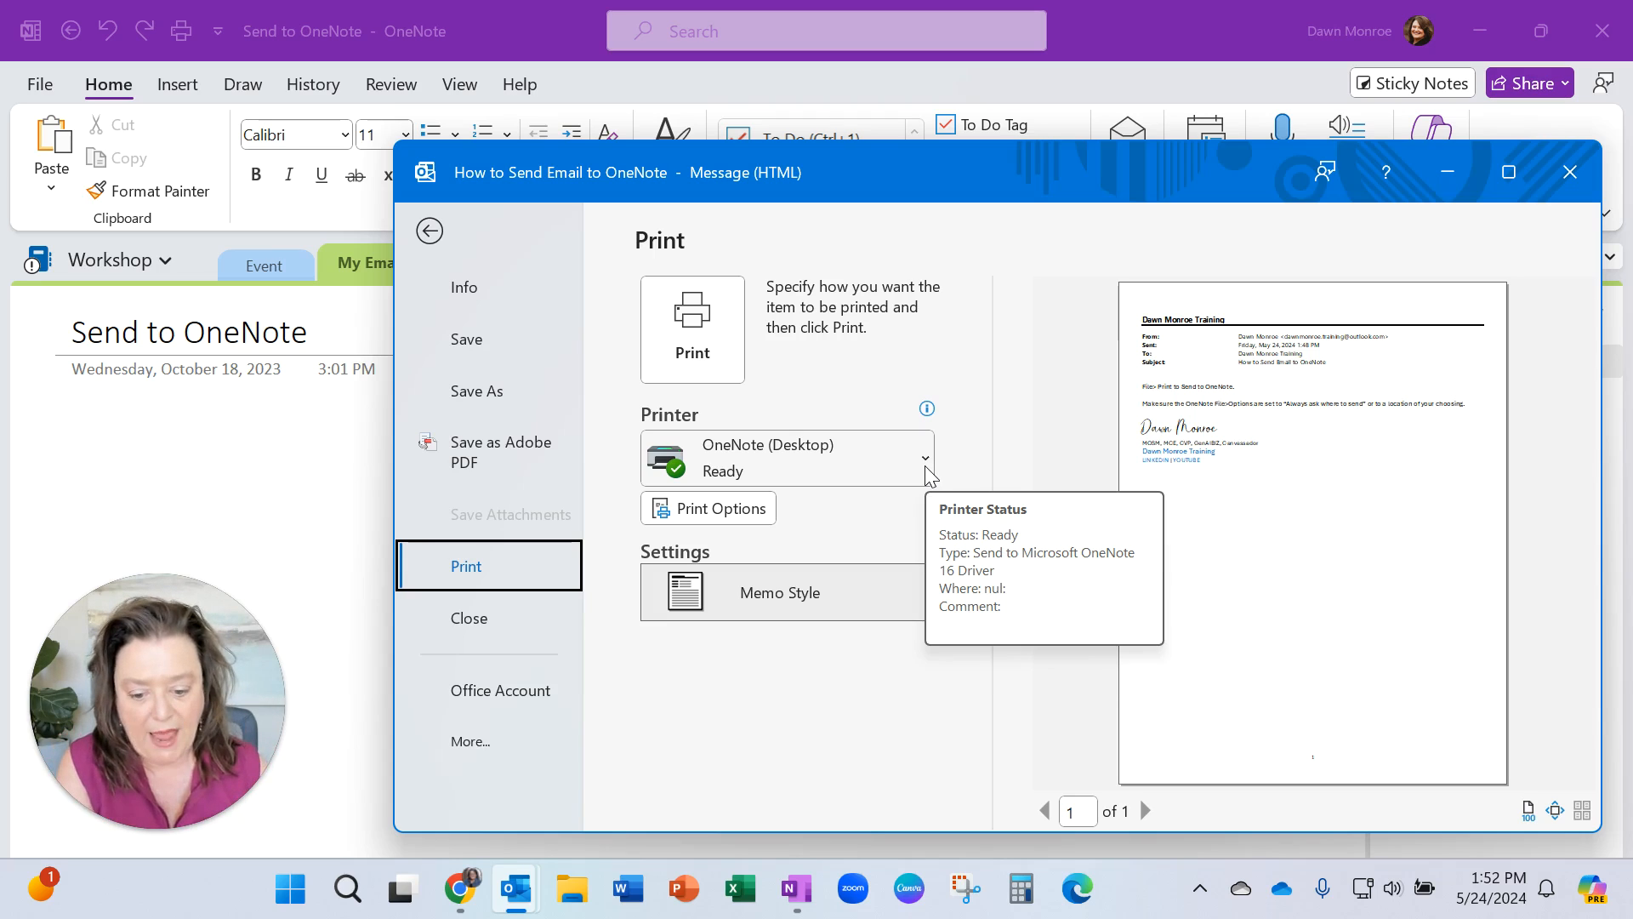
mouse_move(692, 328)
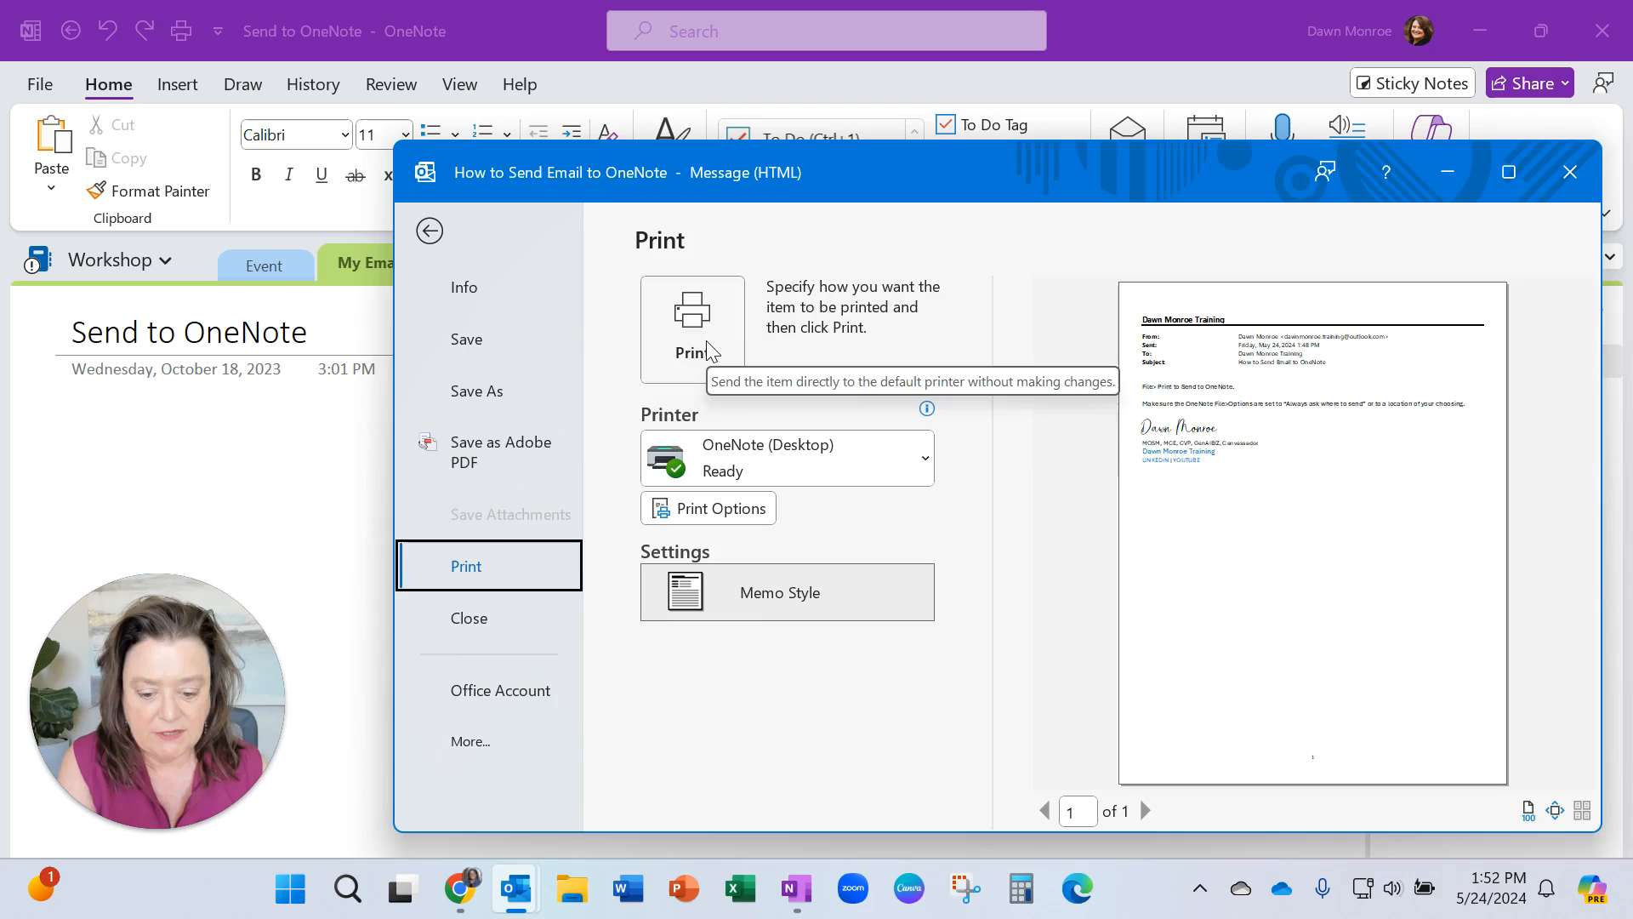
click(429, 230)
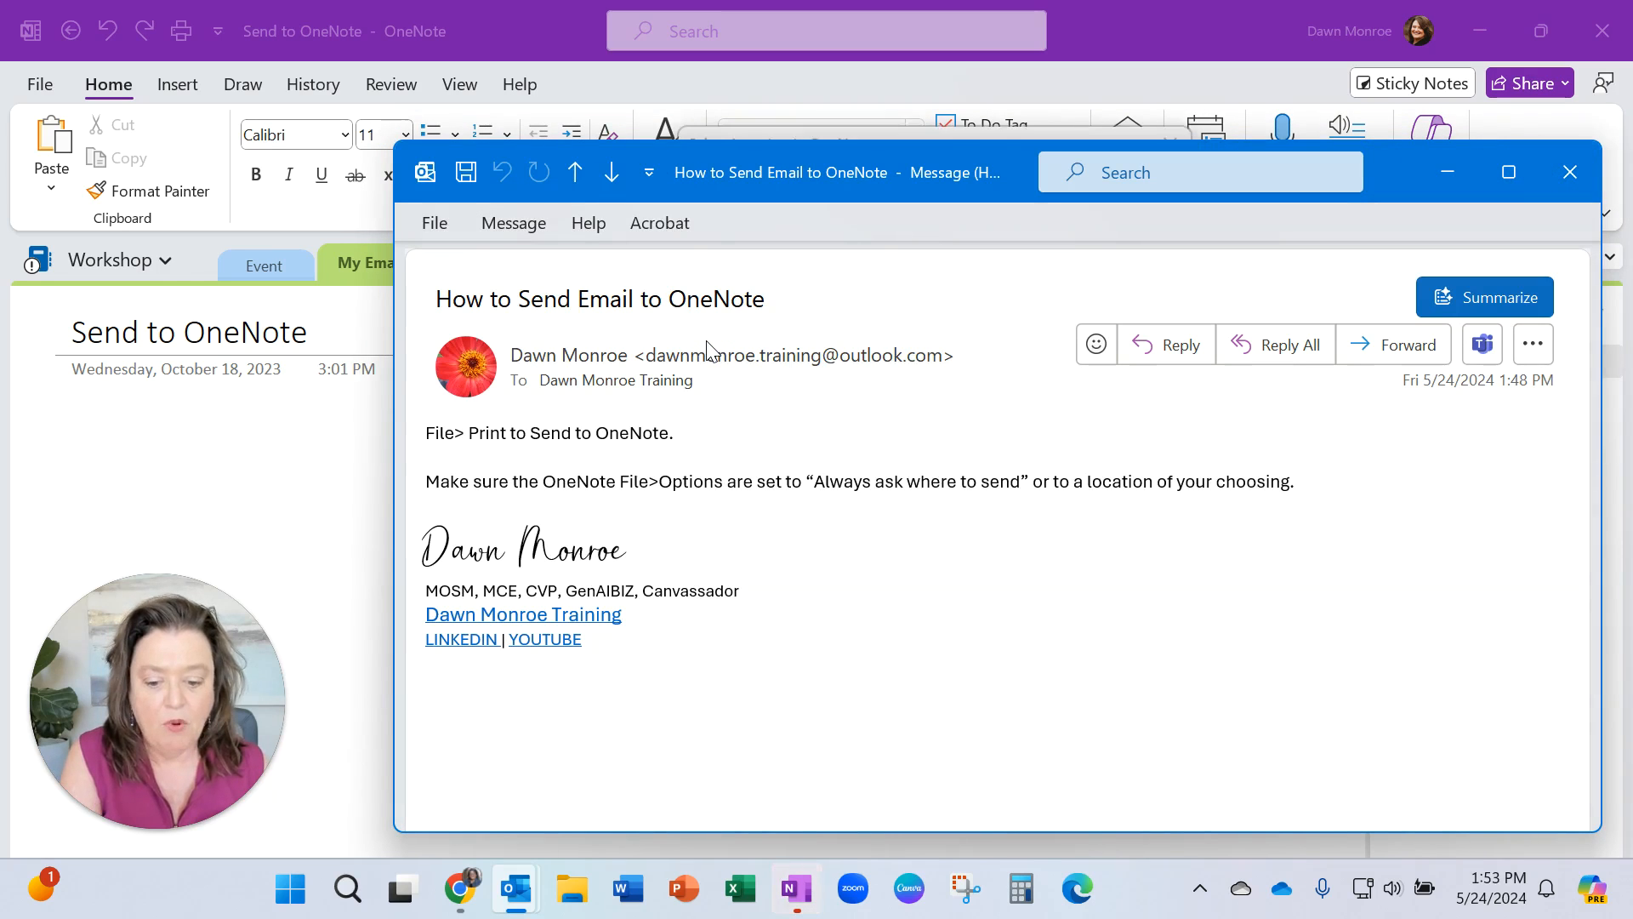
mouse_move(1447, 172)
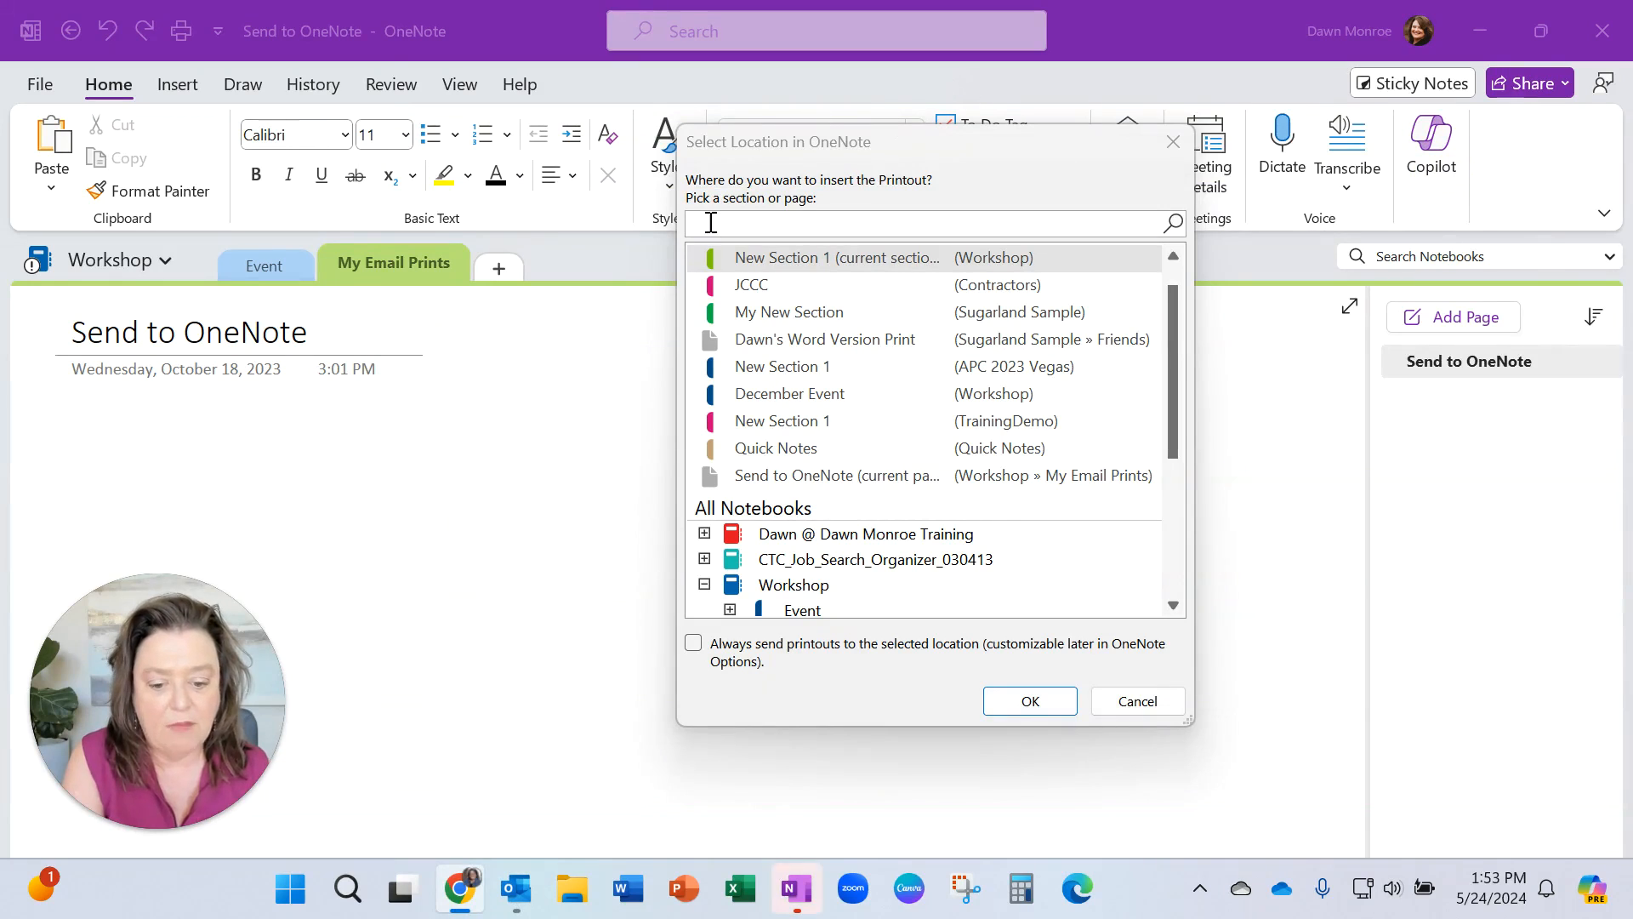
mouse_move(795, 888)
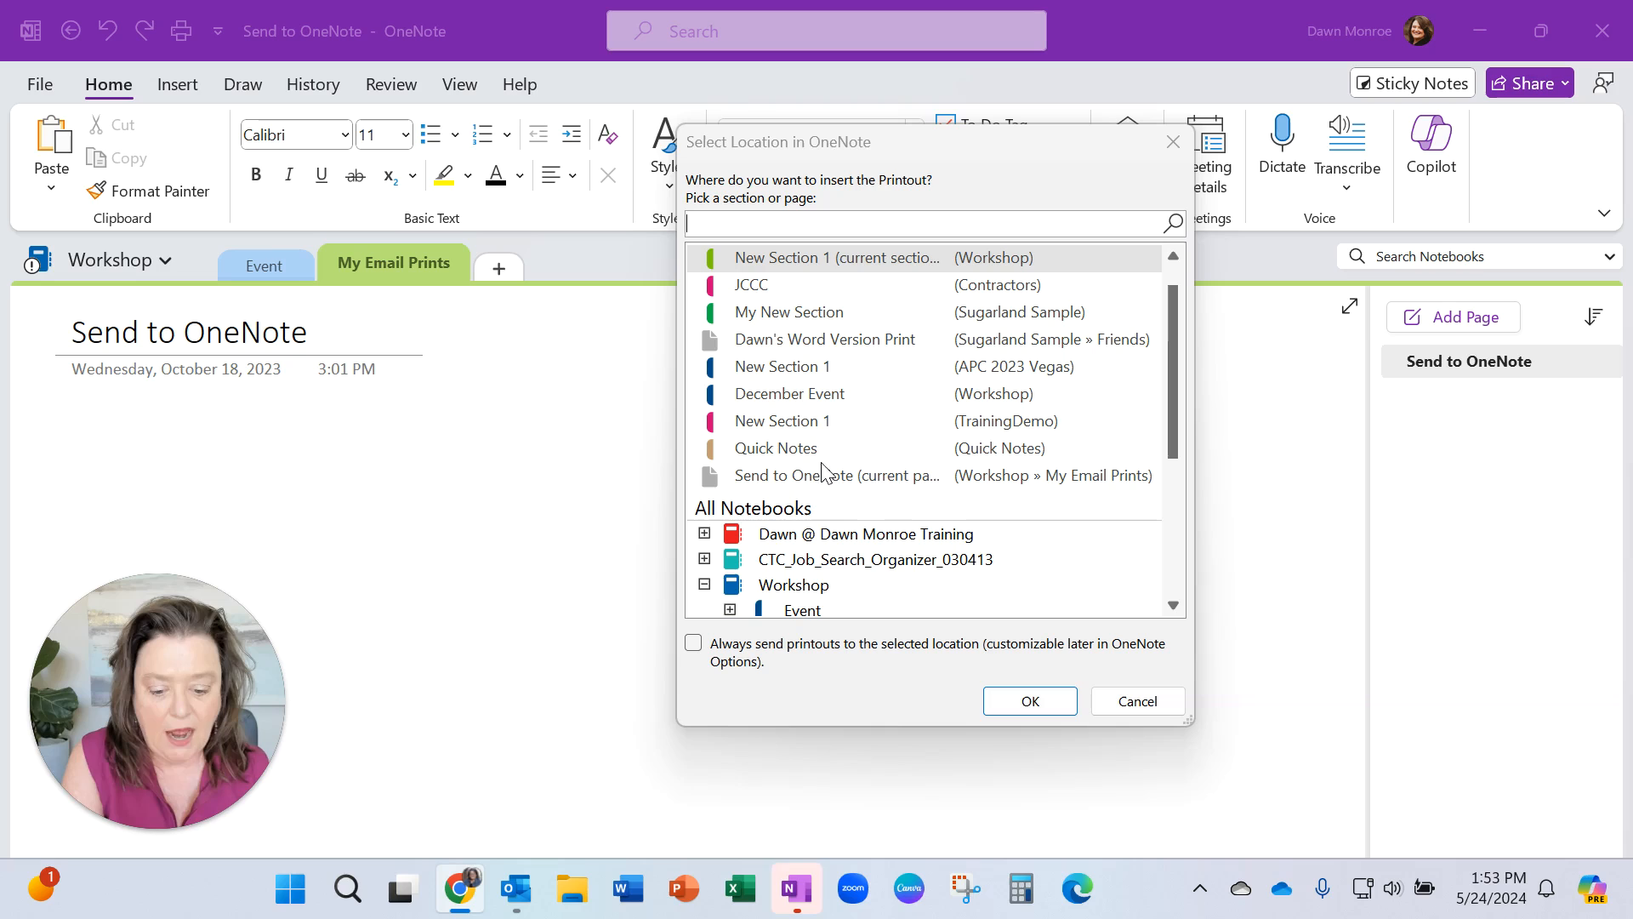
Step: Choose Workshop > My Email Prints as the printout destination and confirm
scroll(down, 3)
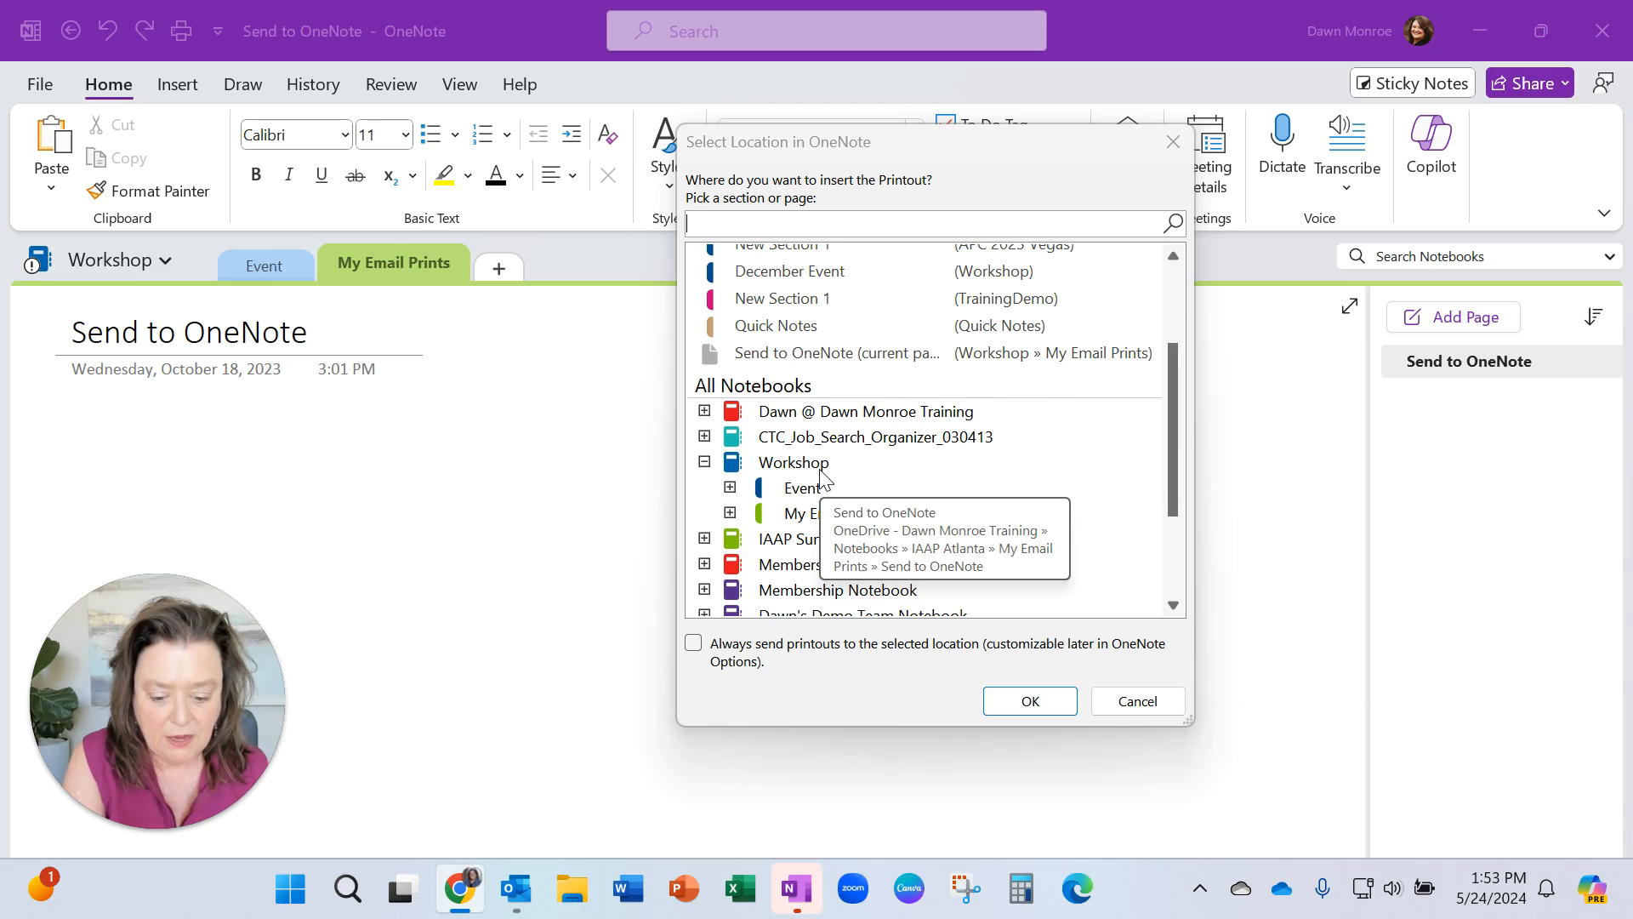
click(795, 461)
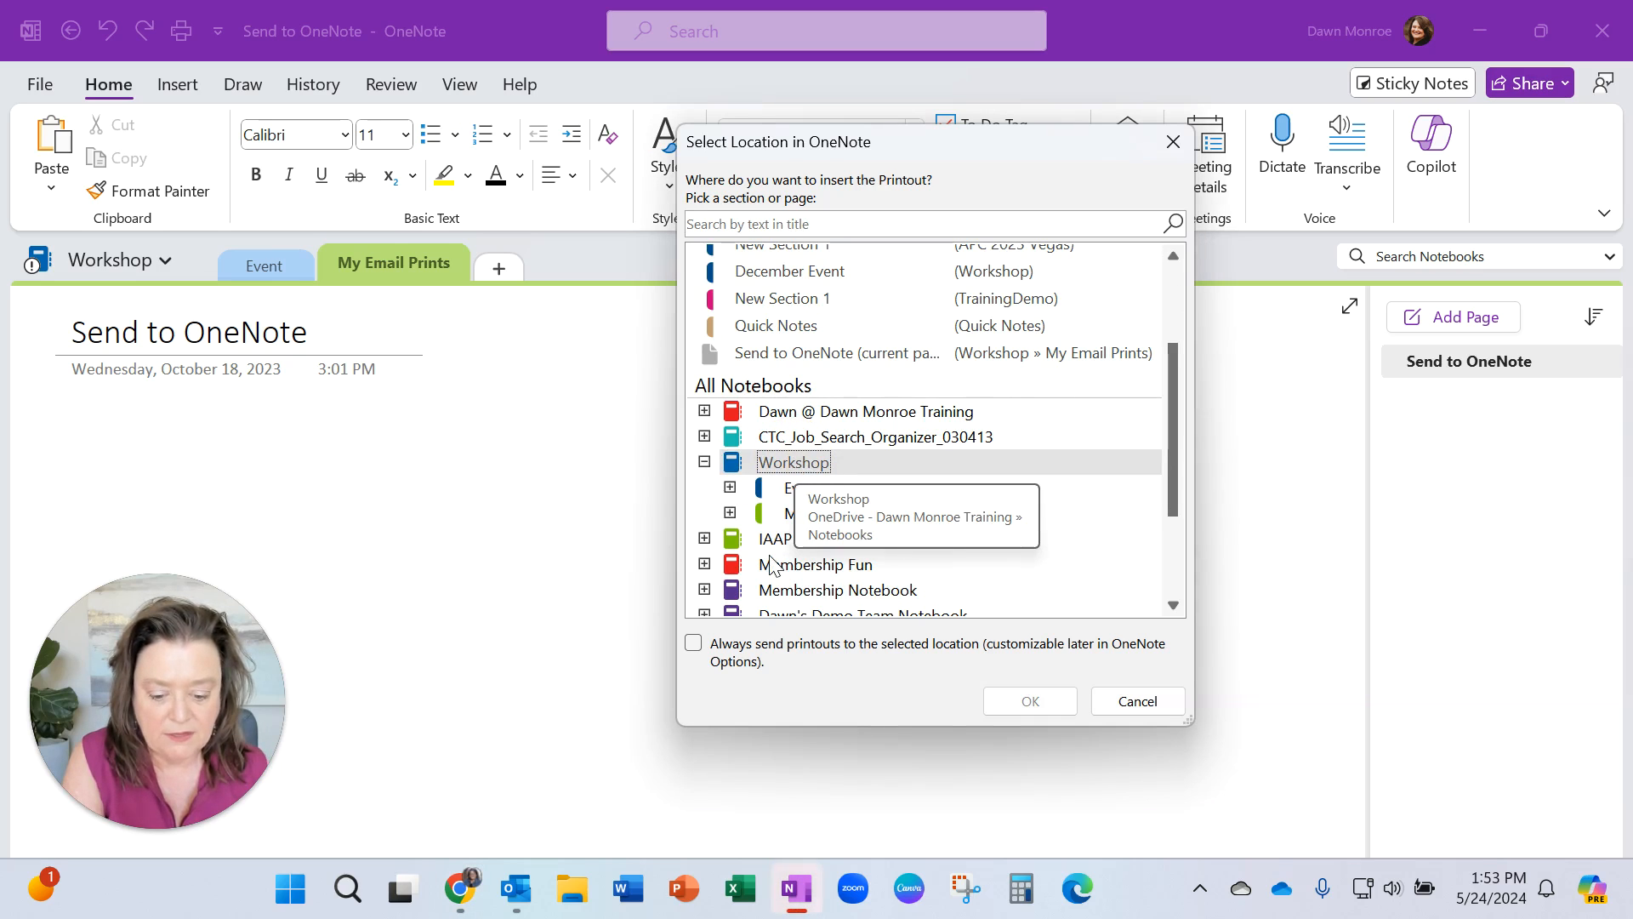
click(834, 512)
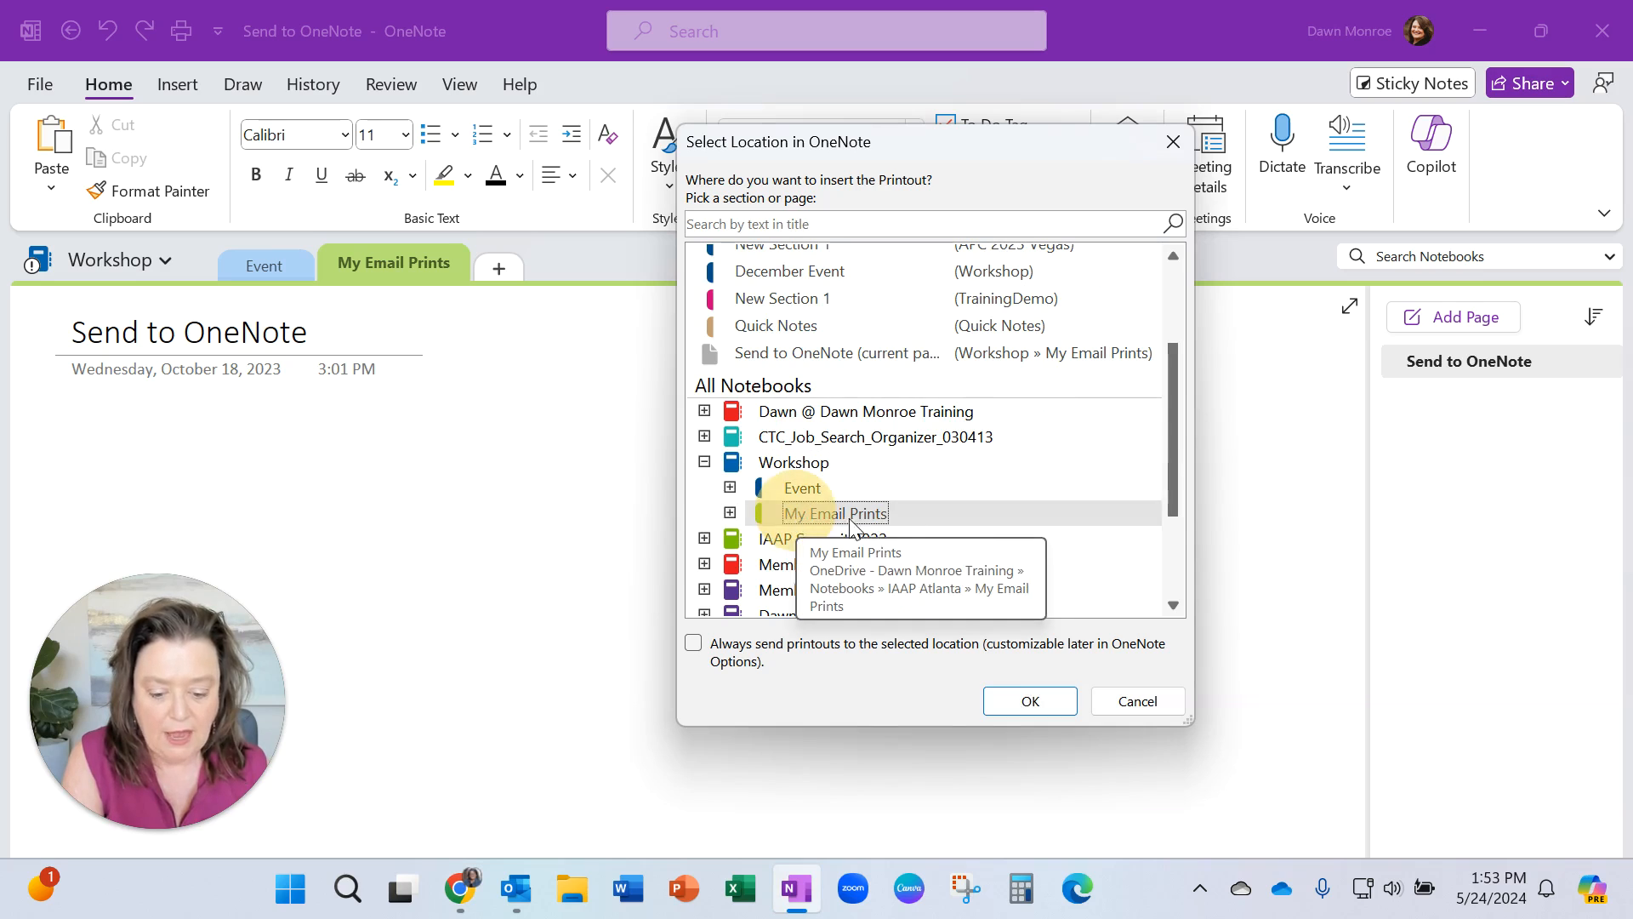
mouse_move(1029, 699)
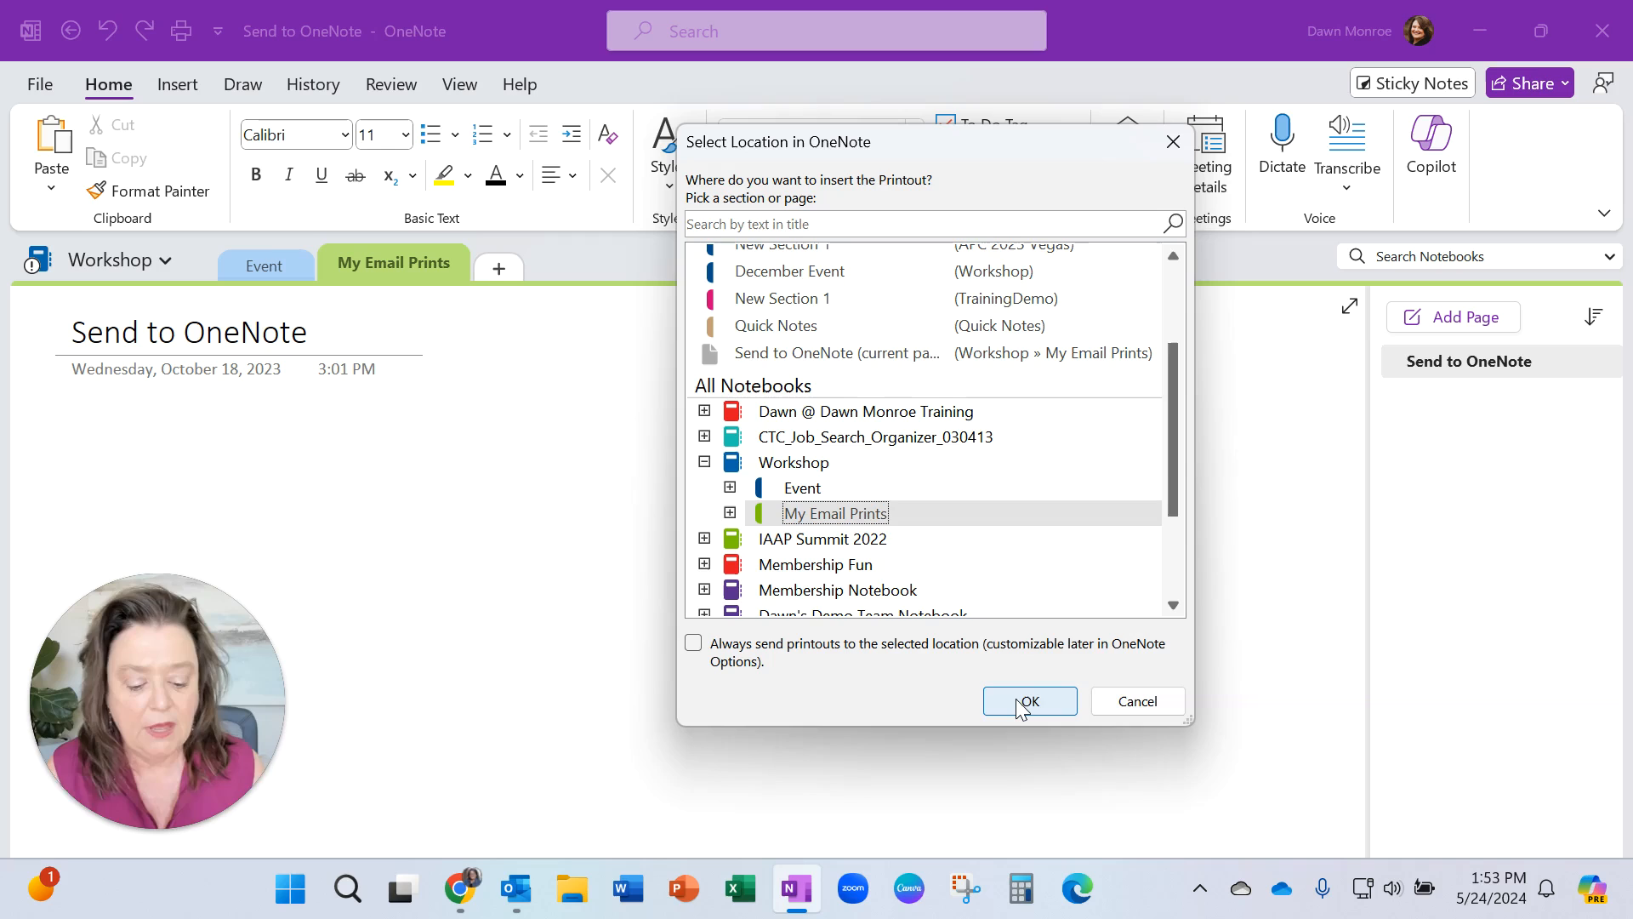
click(1027, 699)
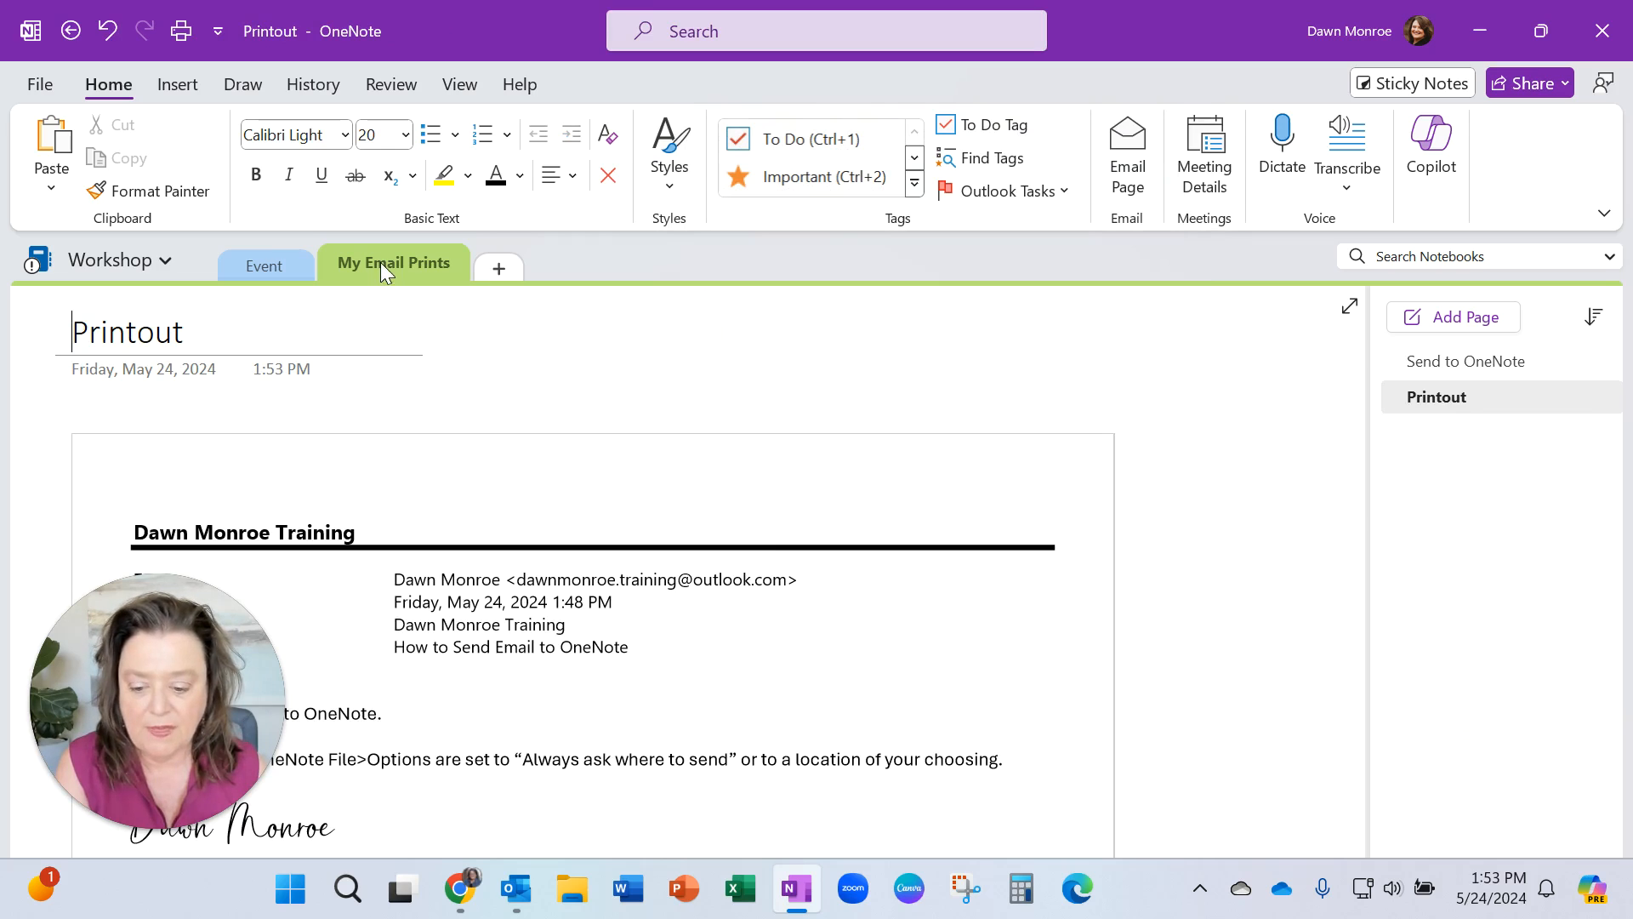
mouse_move(393, 262)
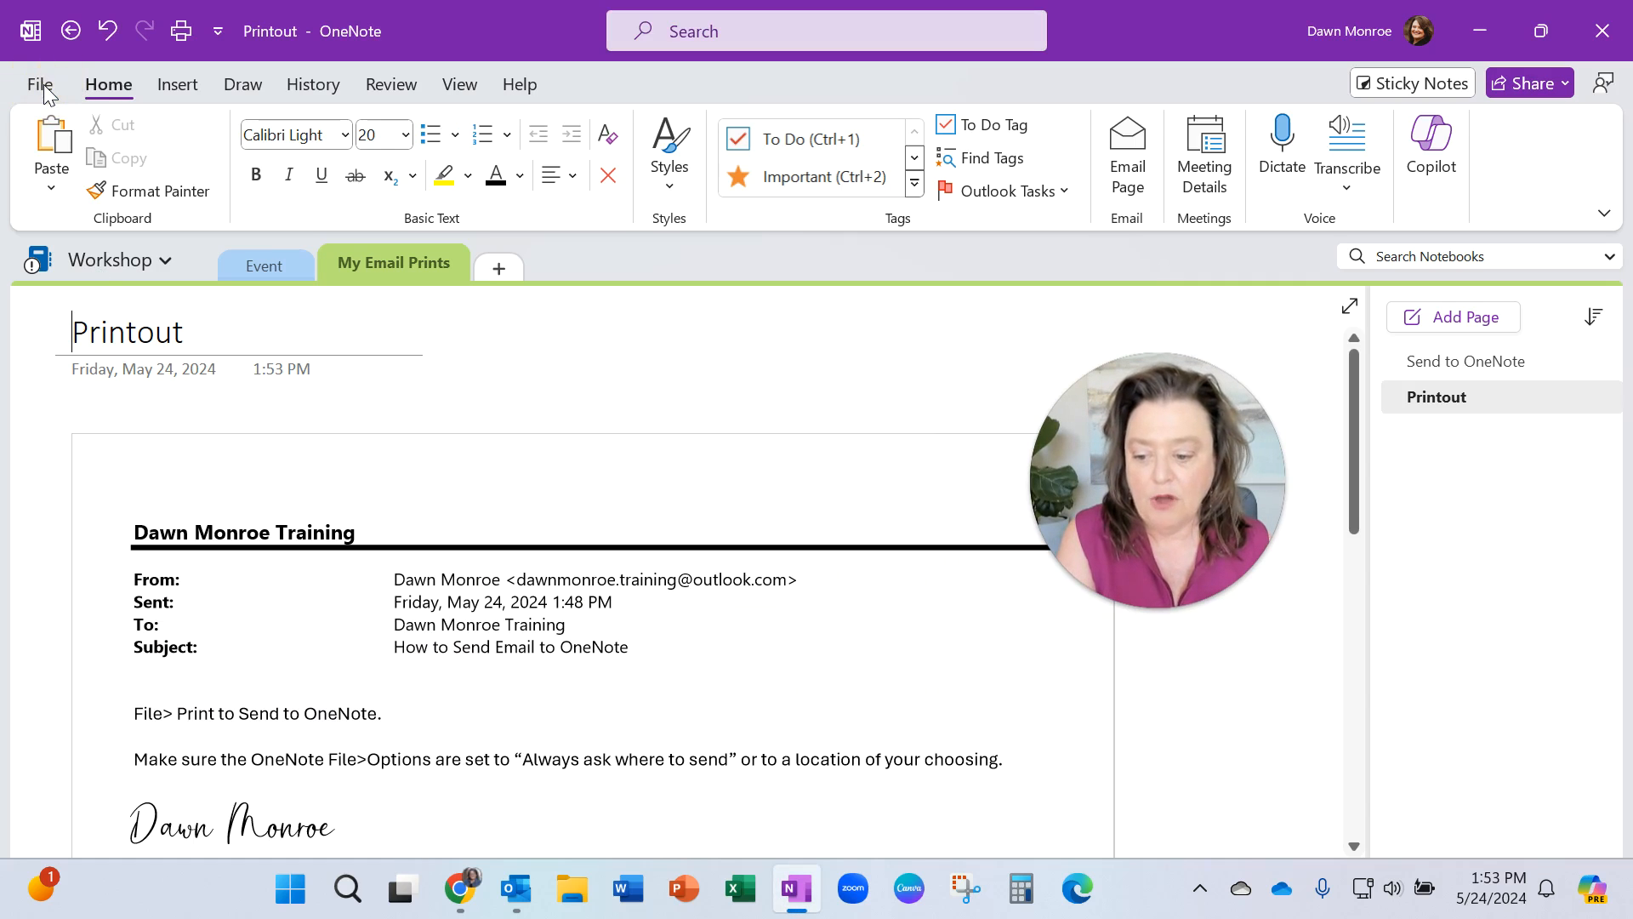
Step: Go to OneNote's File backstage showing Notebook Information
click(40, 85)
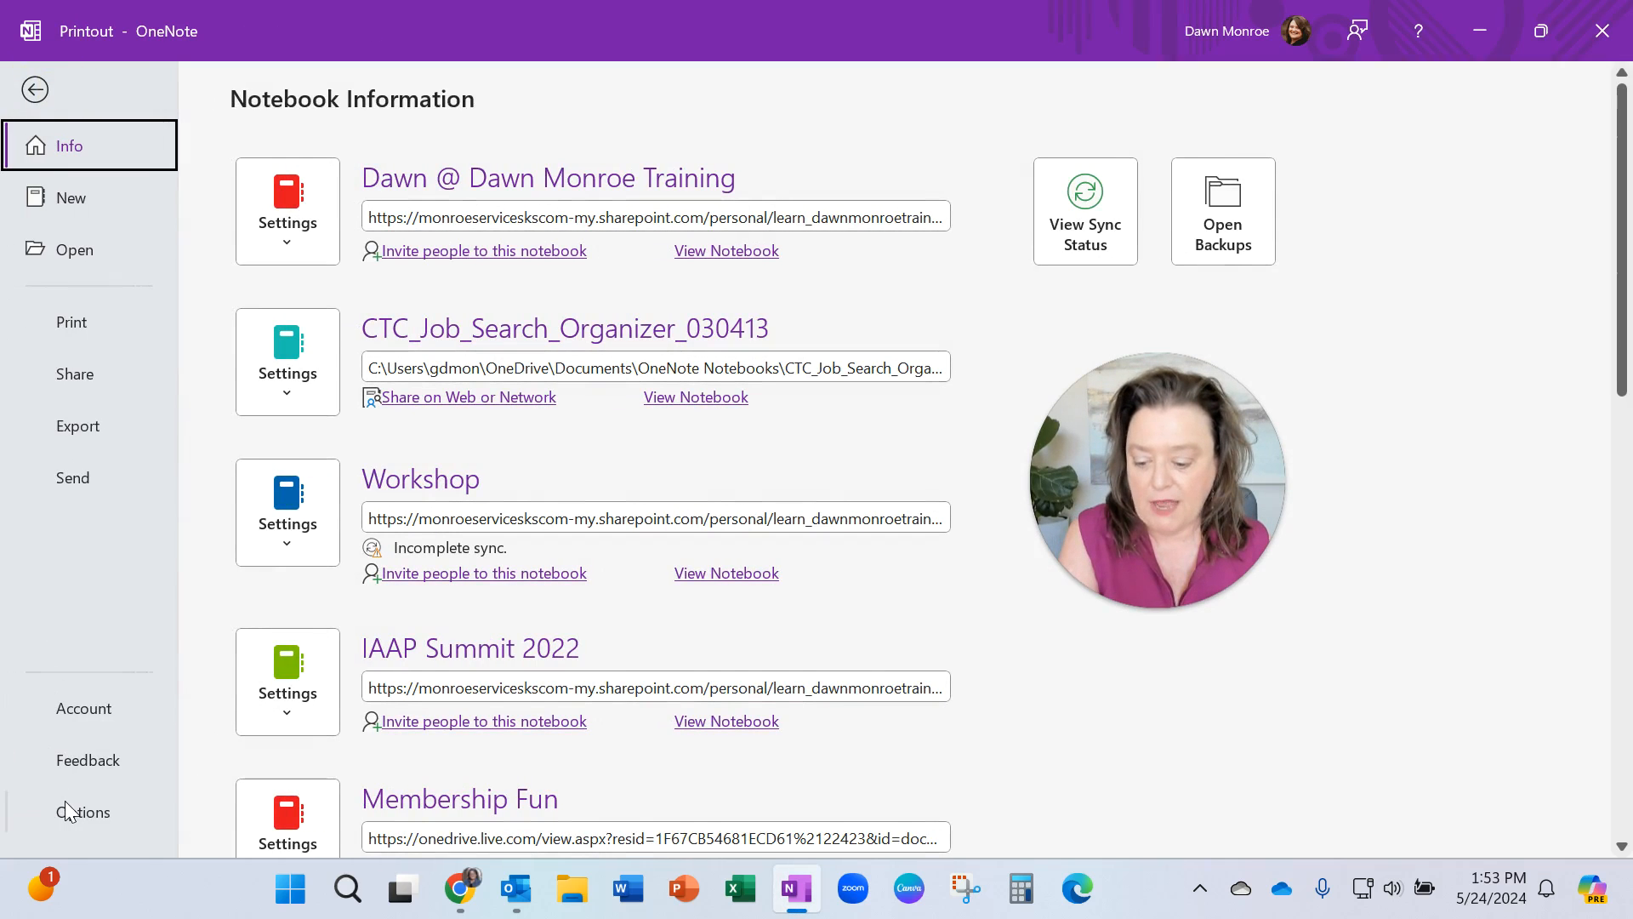
Step: Show Send to OneNote options with the Email messages destination list expanded
click(83, 811)
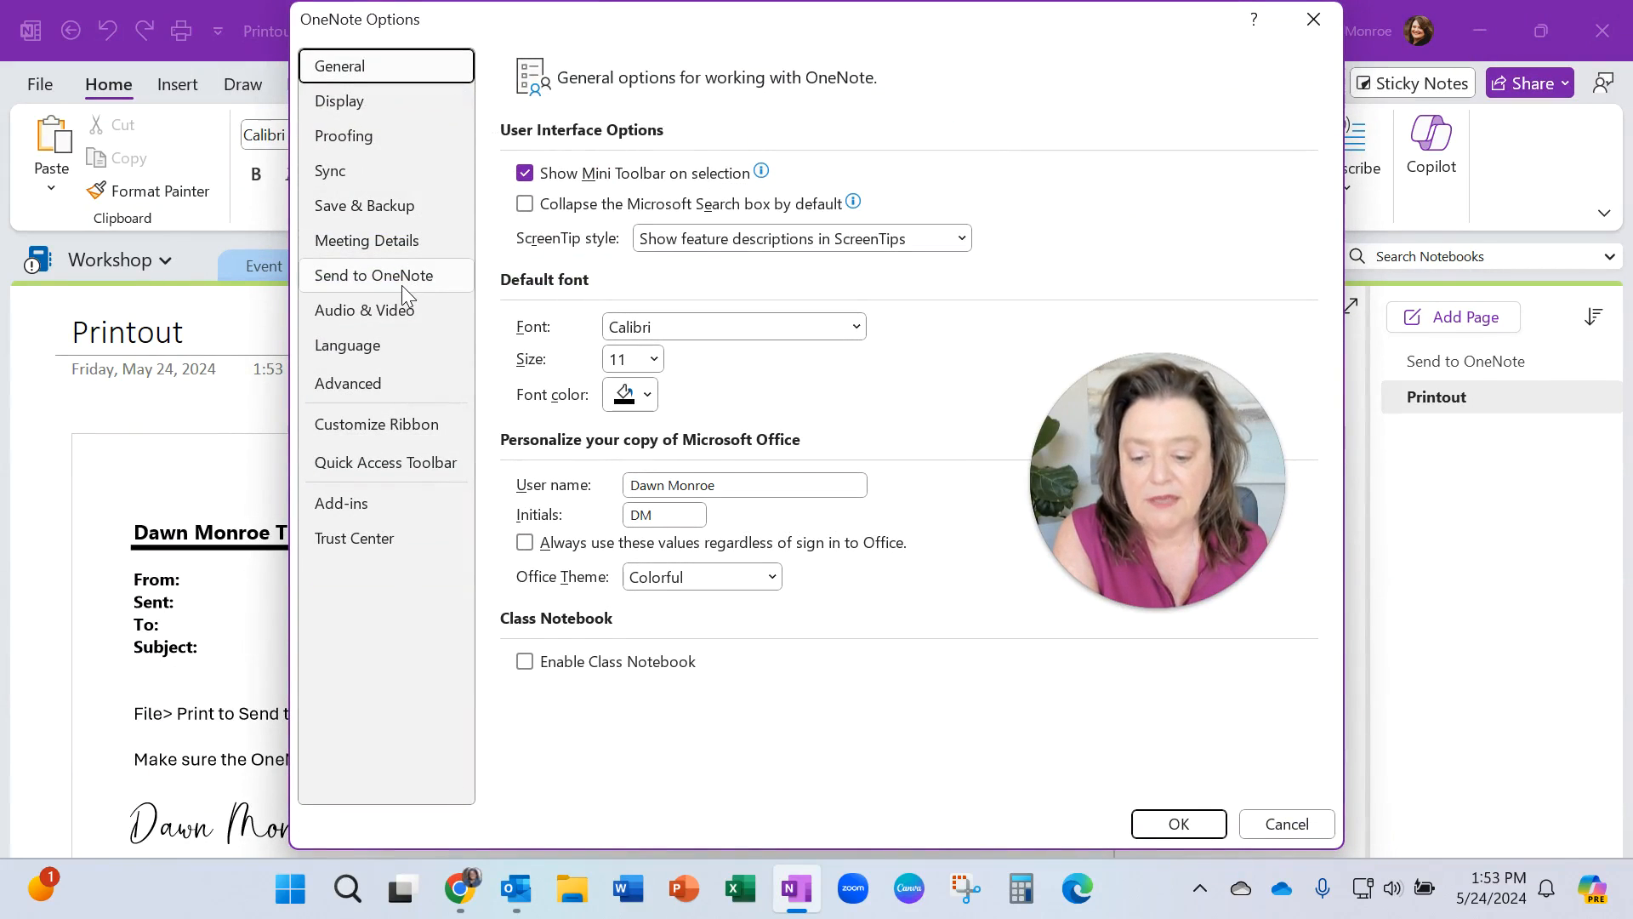
click(374, 275)
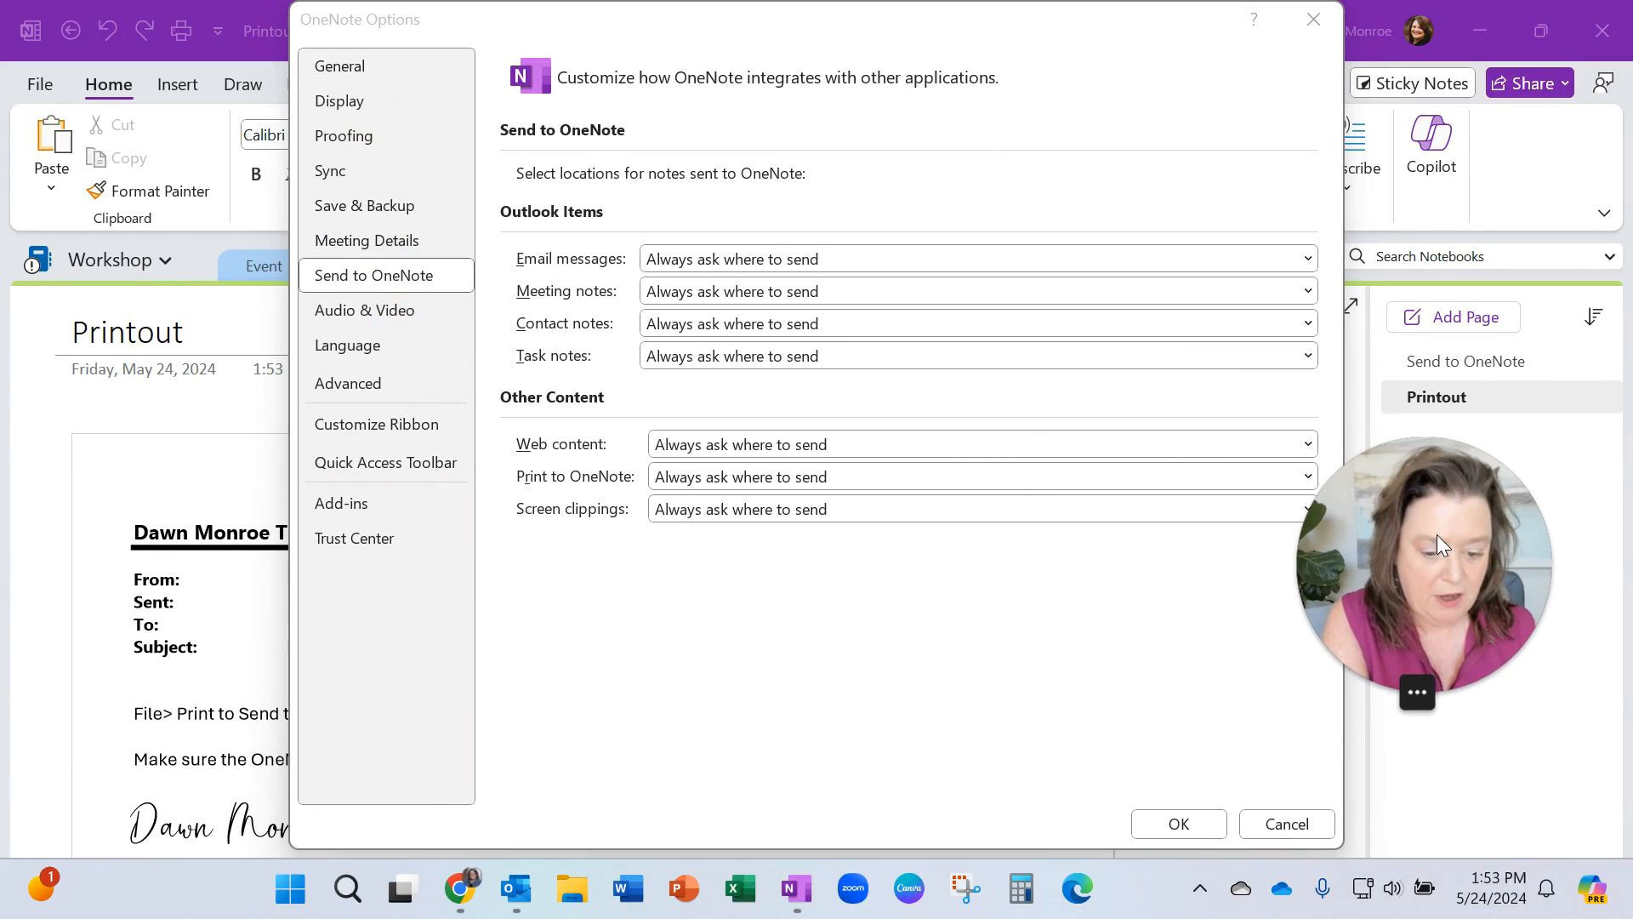
click(1308, 259)
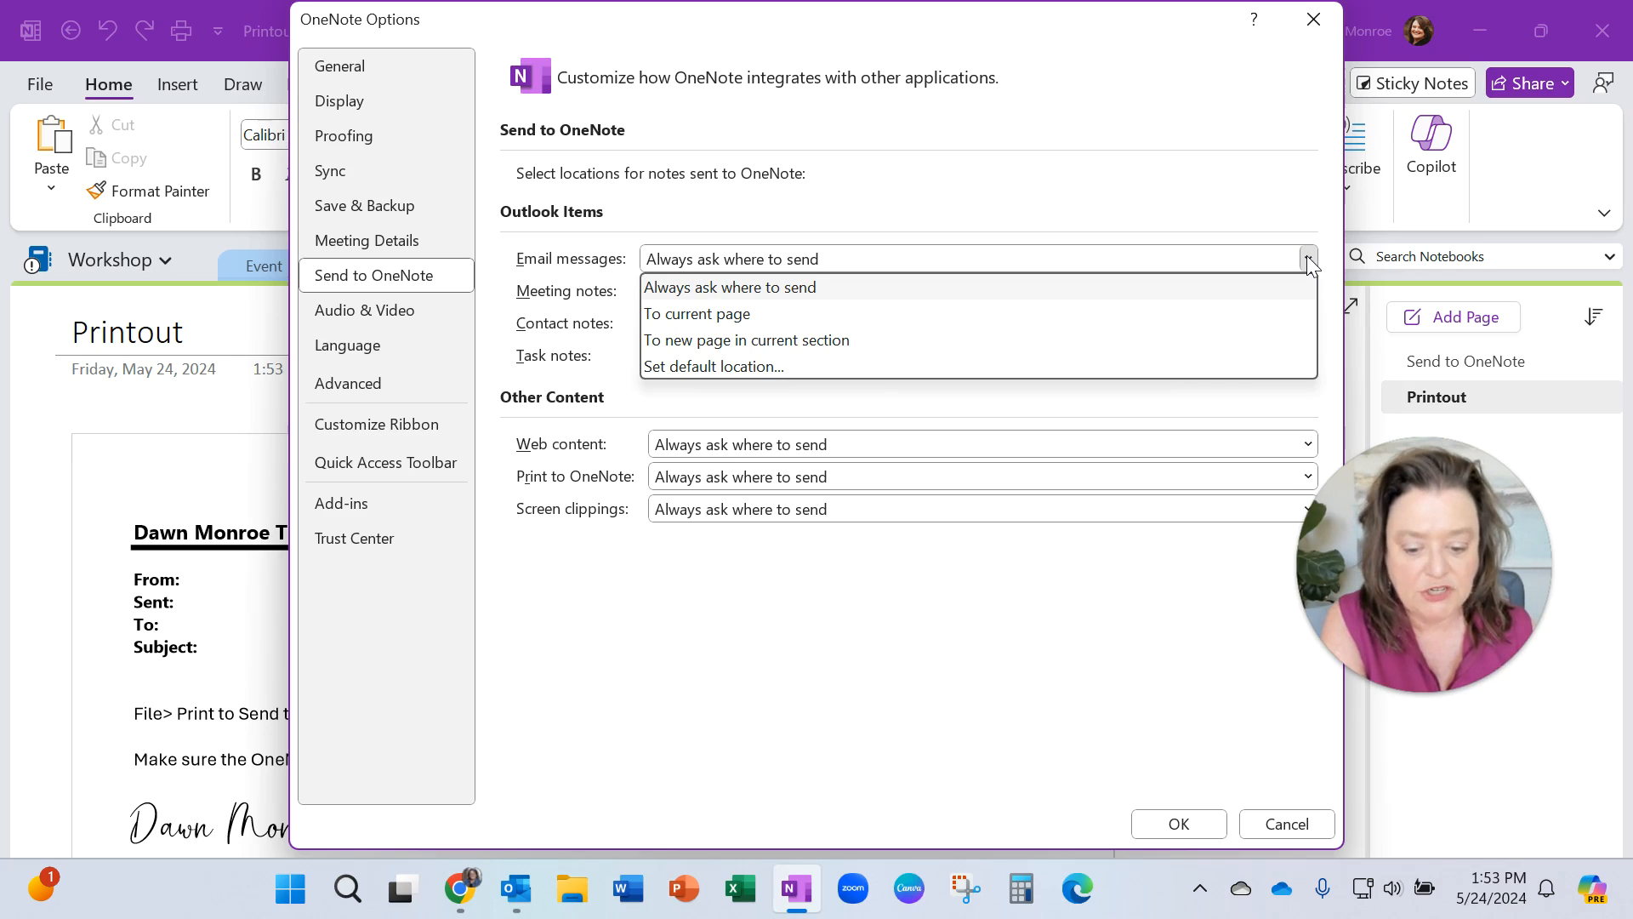
mouse_move(851, 293)
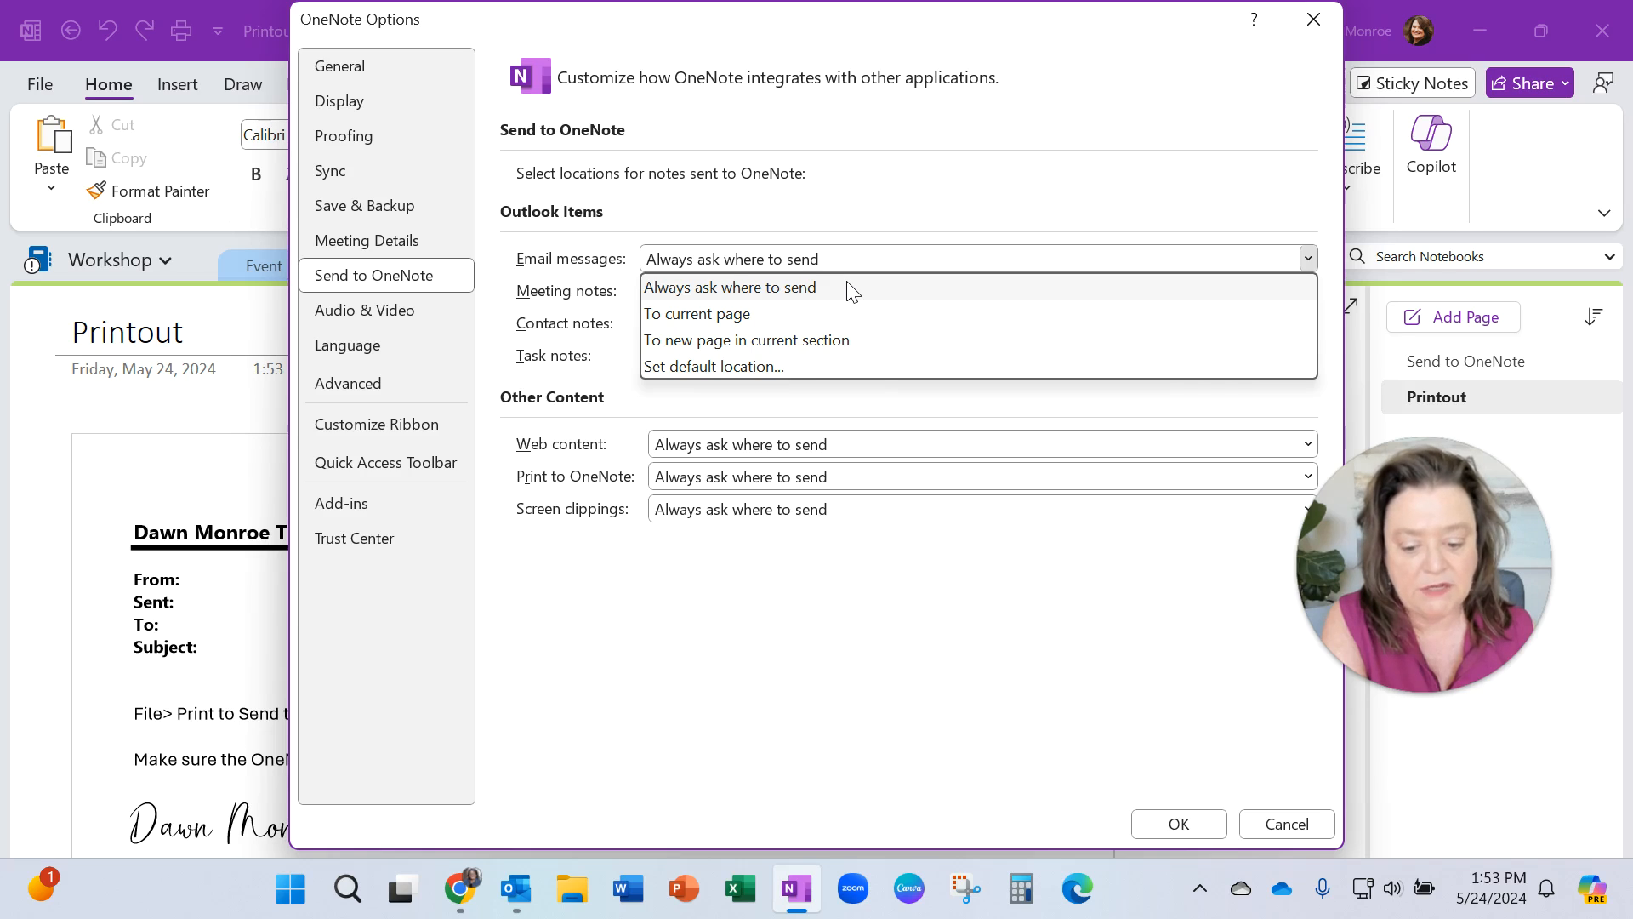
mouse_move(769, 375)
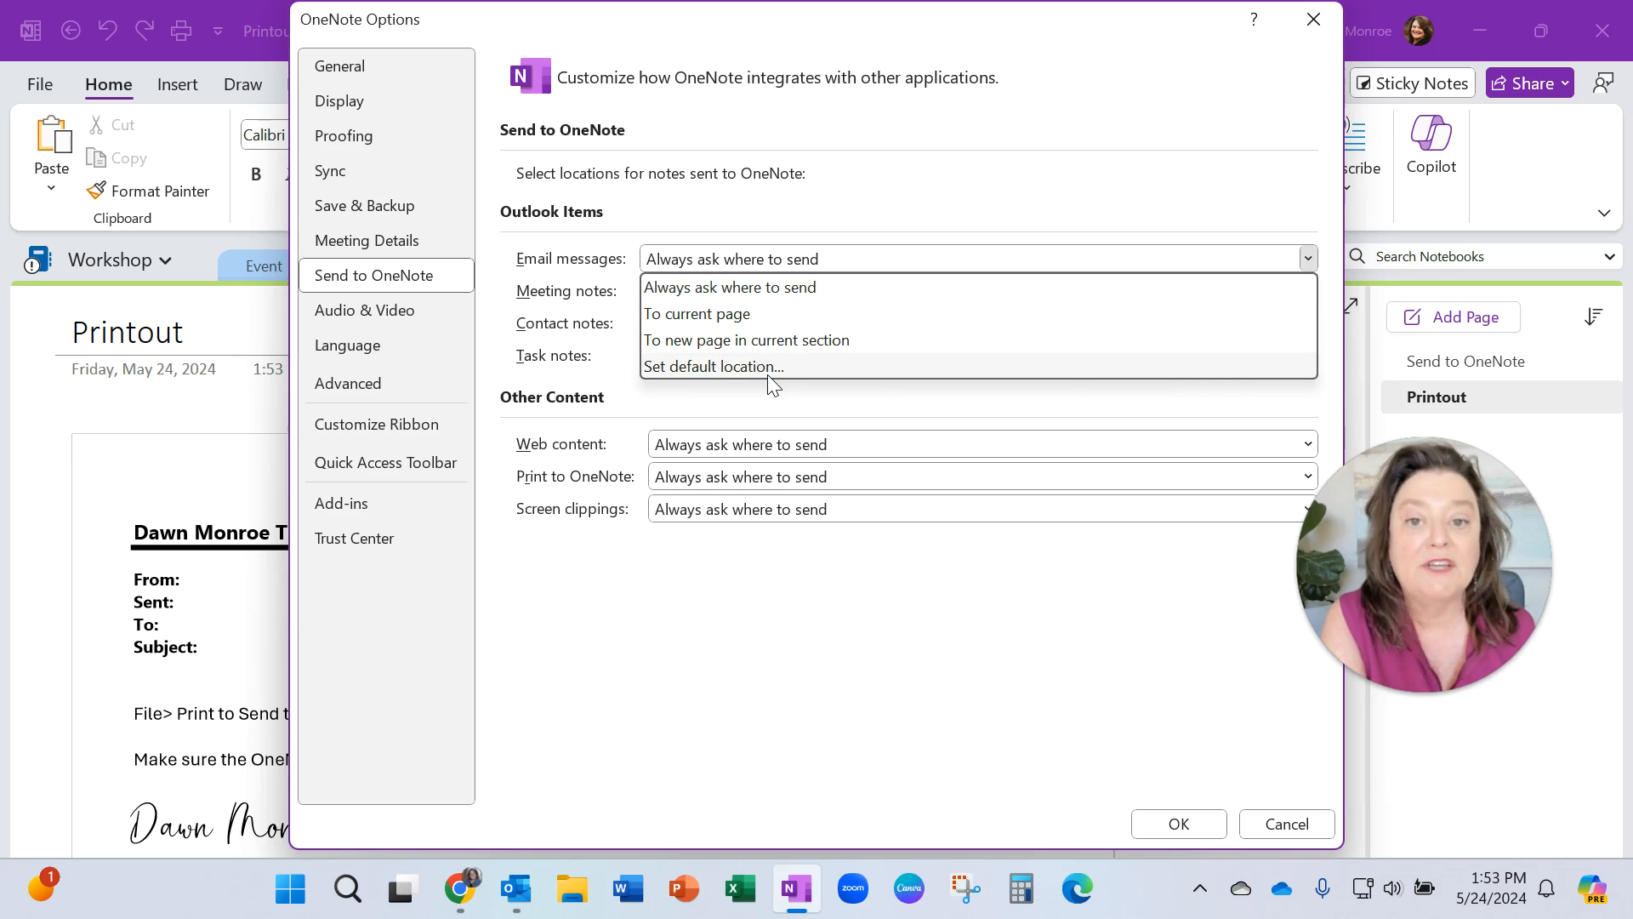
click(729, 286)
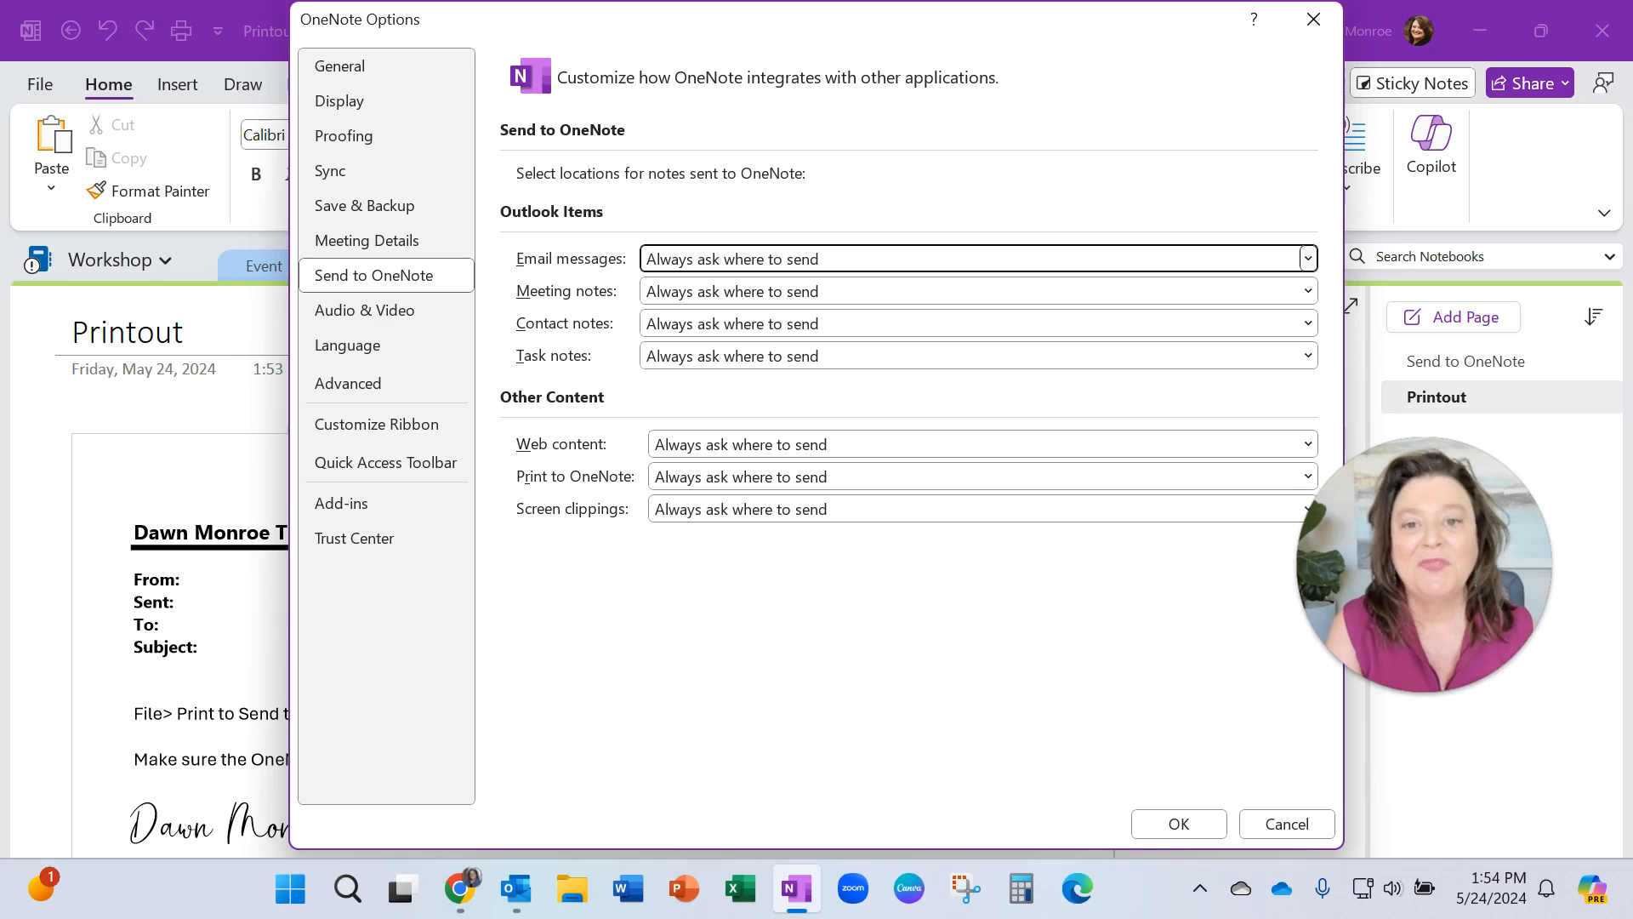
mouse_move(1039, 34)
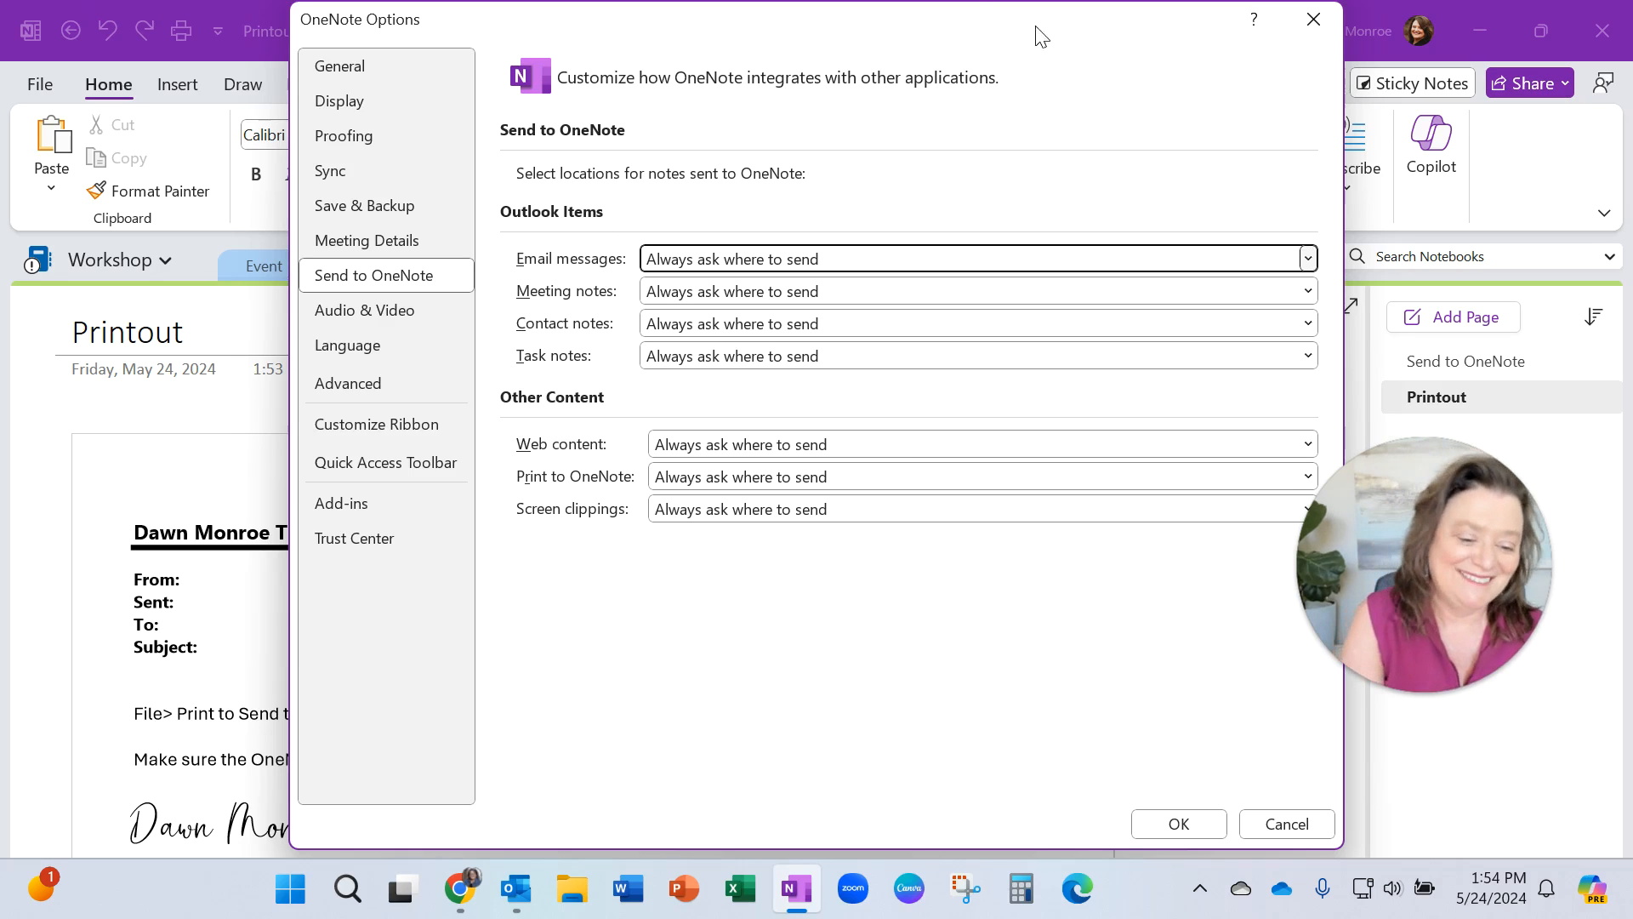